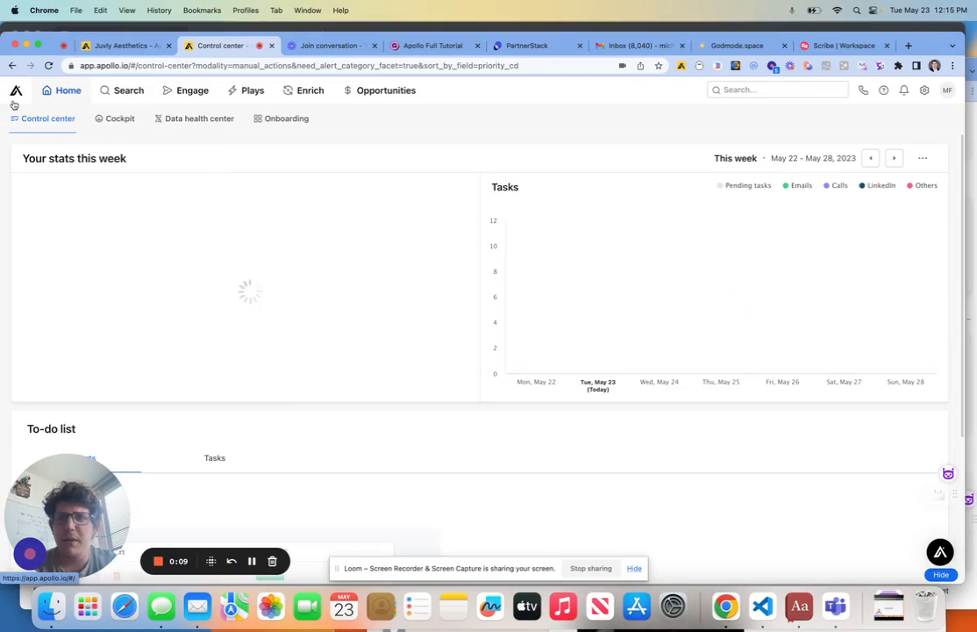
Tour the Search dropdown and the Engage > Sequences list of email sequences
left_click(128, 89)
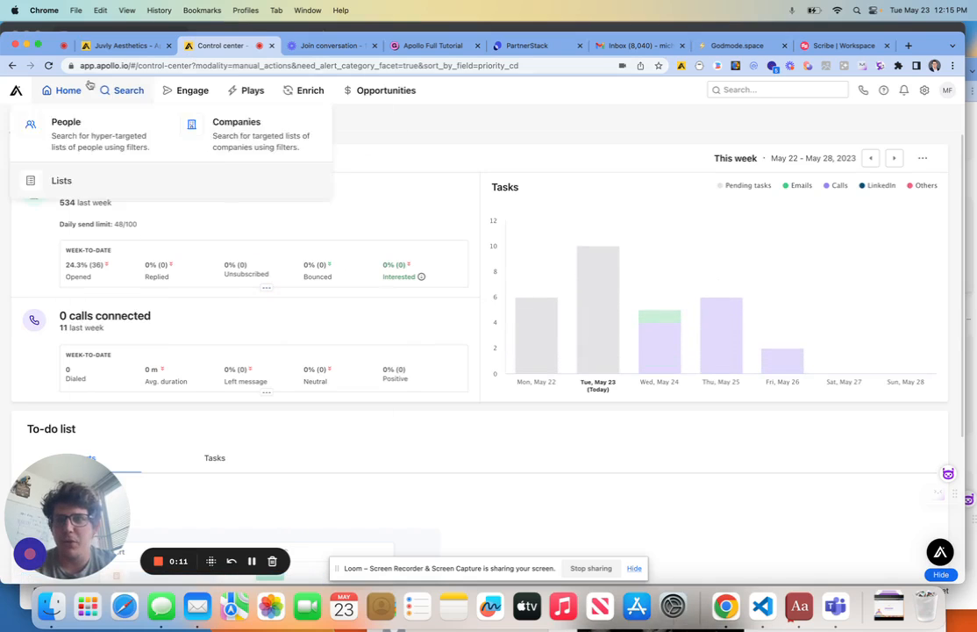
left_click(192, 90)
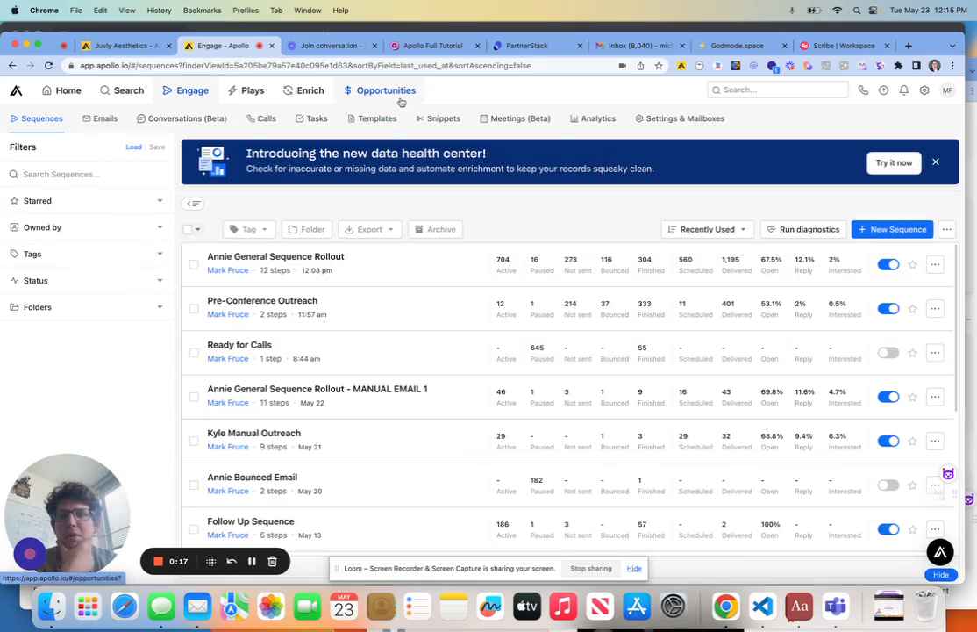
left_click(68, 89)
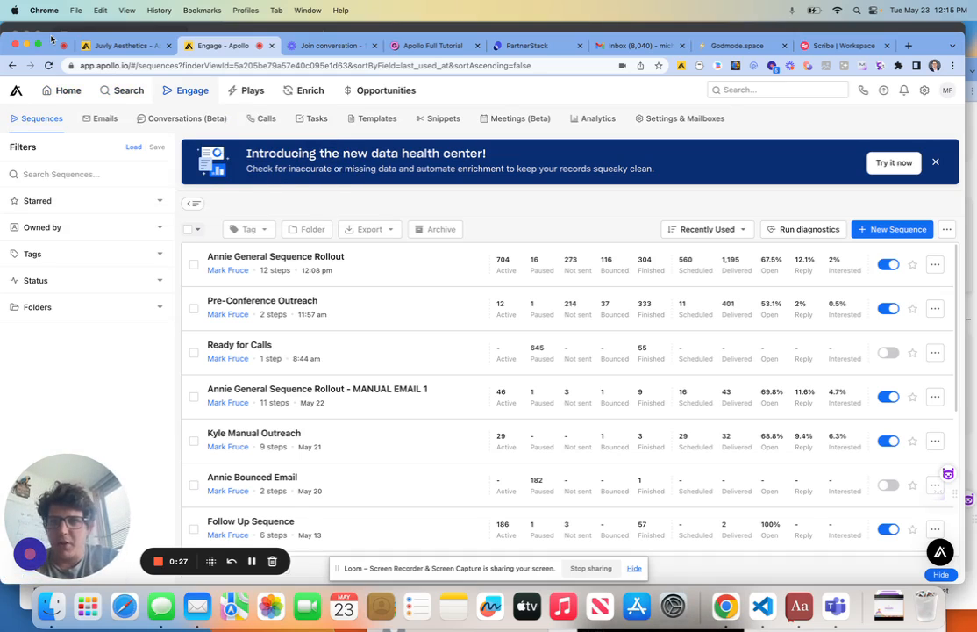
Return to Home's control center and cockpit, then land on the Onboarding workflows page
left_click(68, 90)
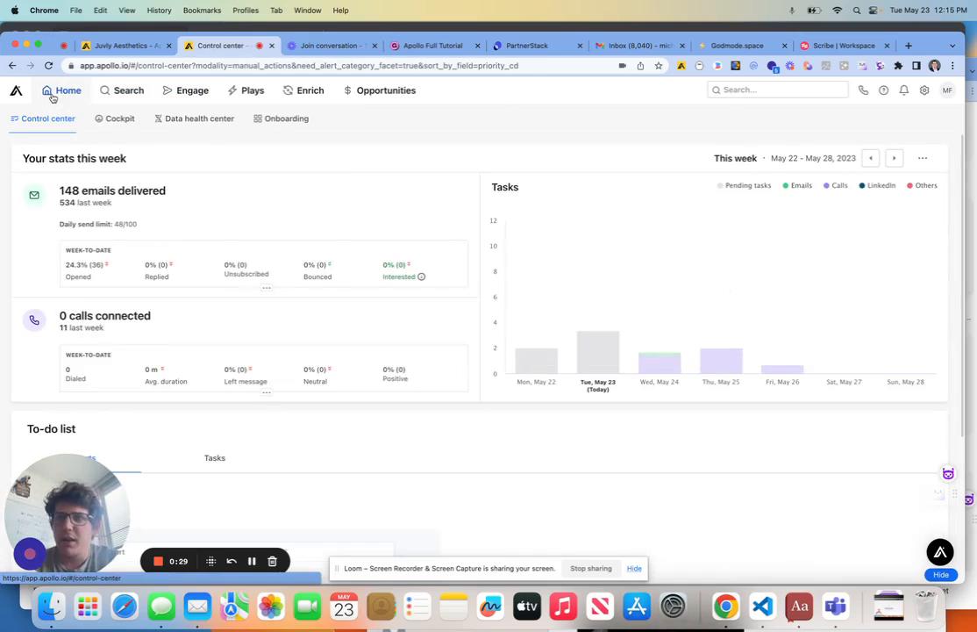
left_click(120, 118)
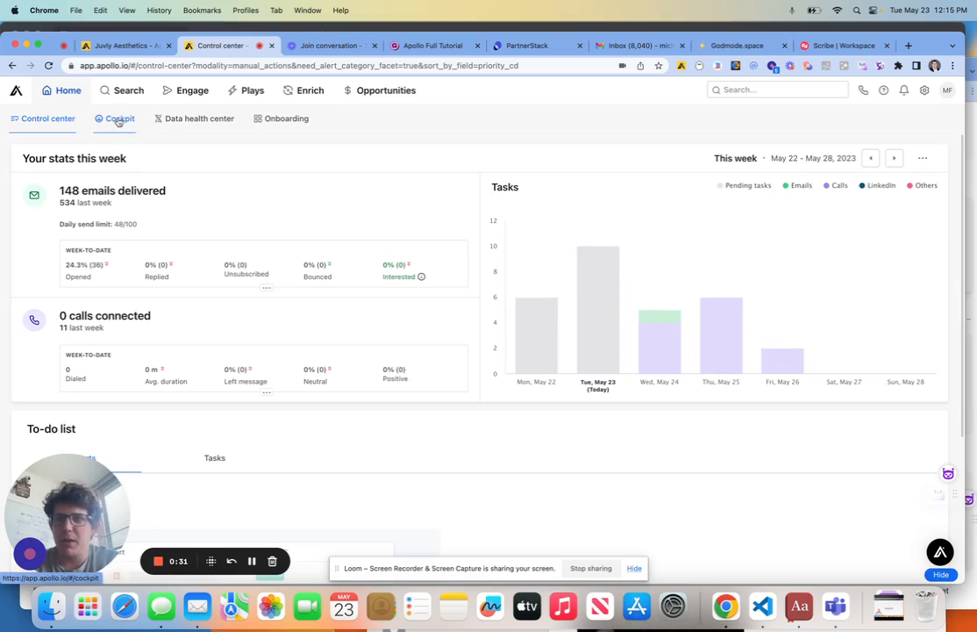
left_click(309, 90)
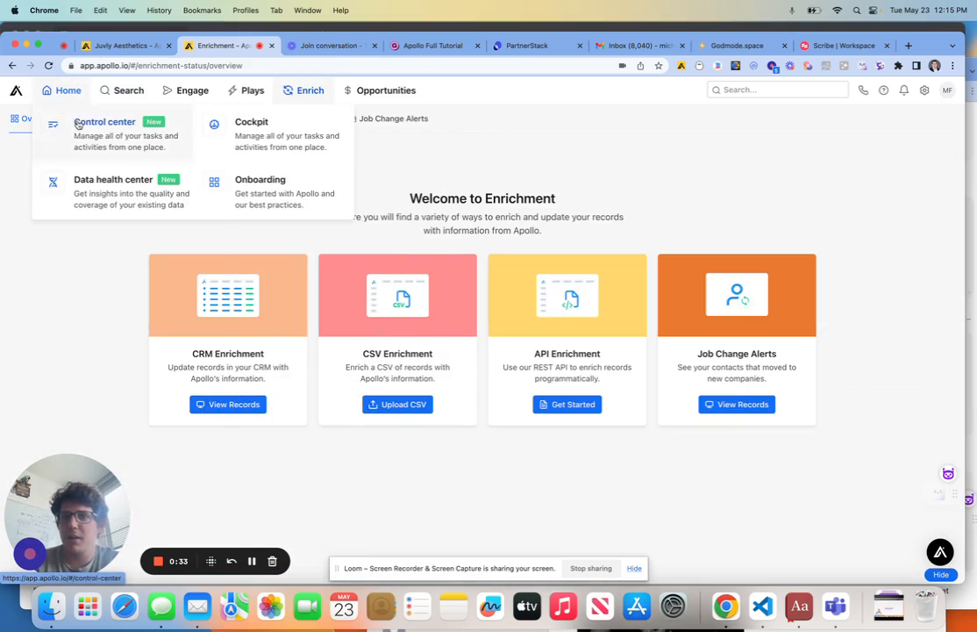
left_click(260, 178)
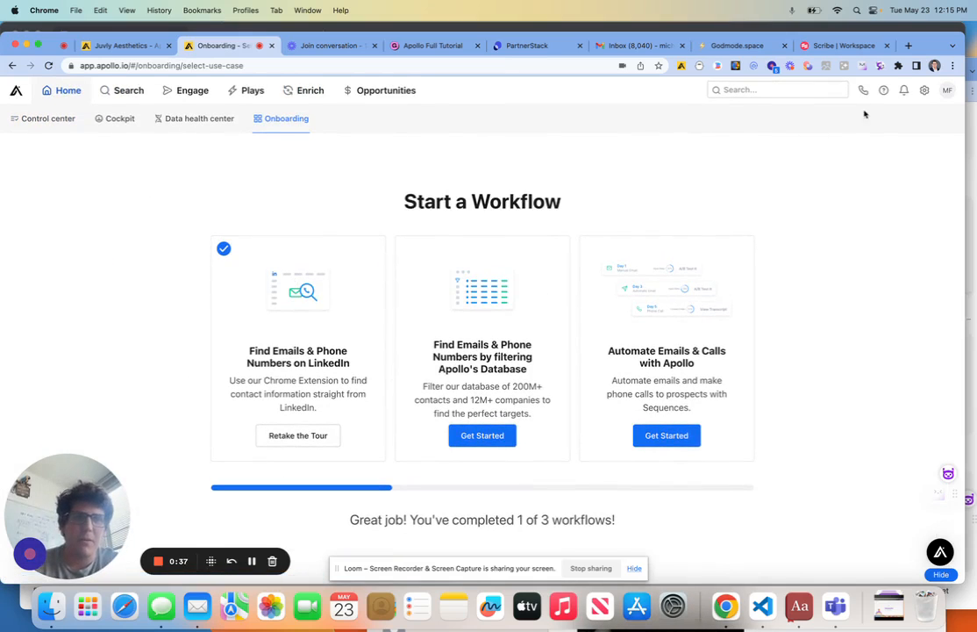
mouse_move(924, 90)
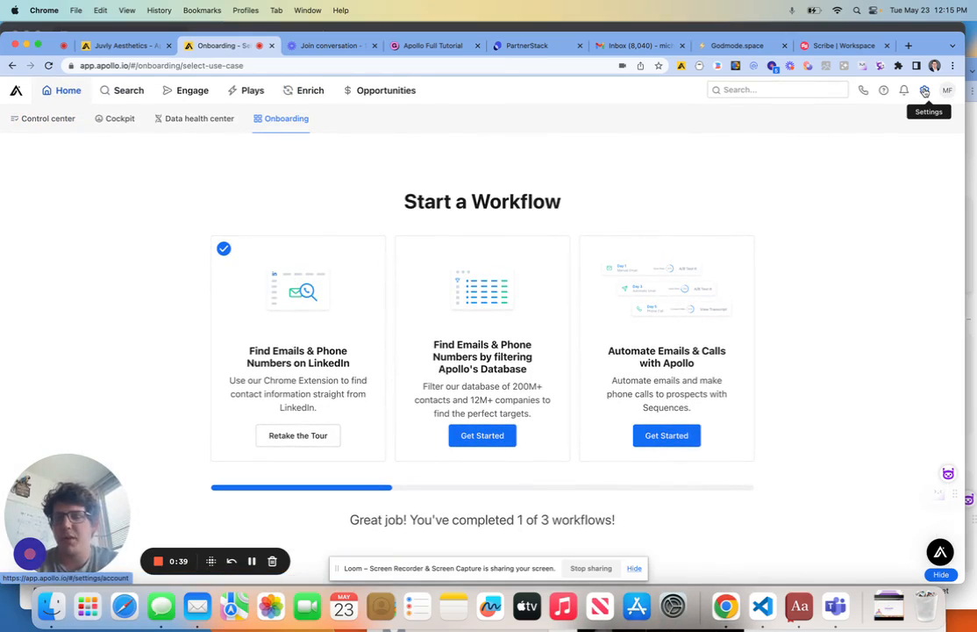
Review the subscription plan and credits under Settings > Manage Plan
left_click(924, 90)
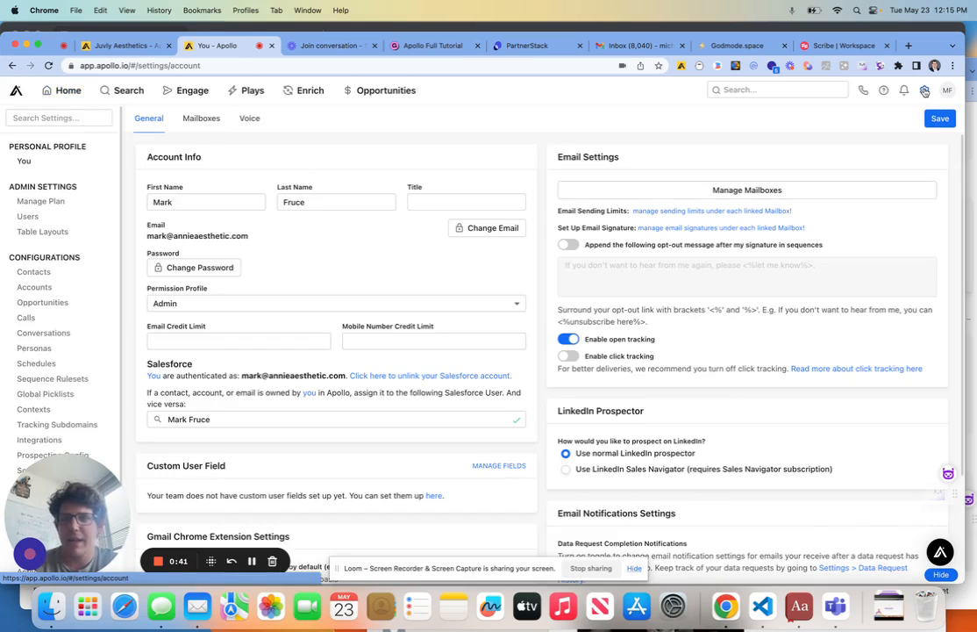
left_click(40, 201)
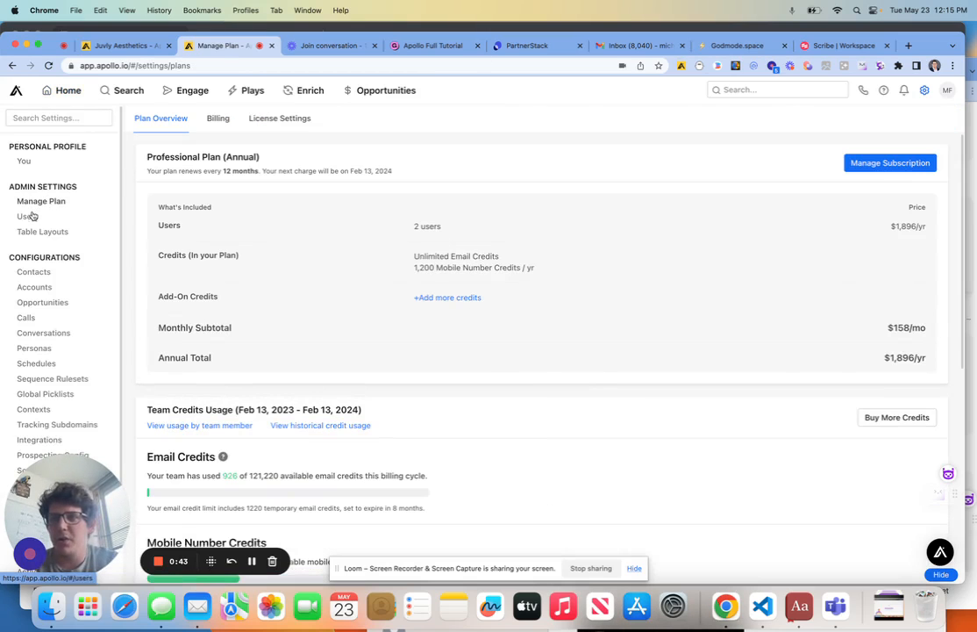
mouse_move(207, 235)
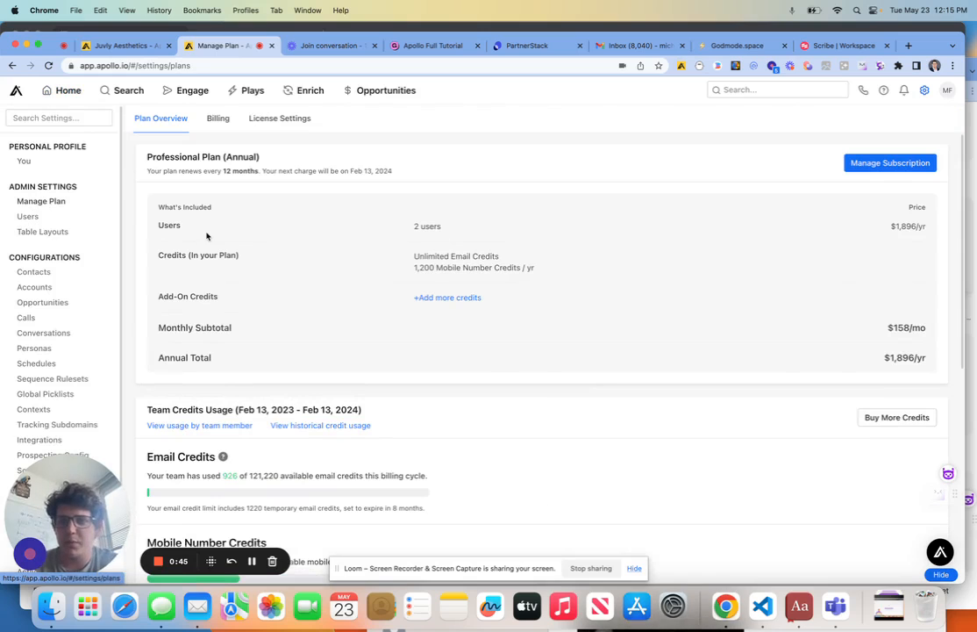
mouse_move(712, 205)
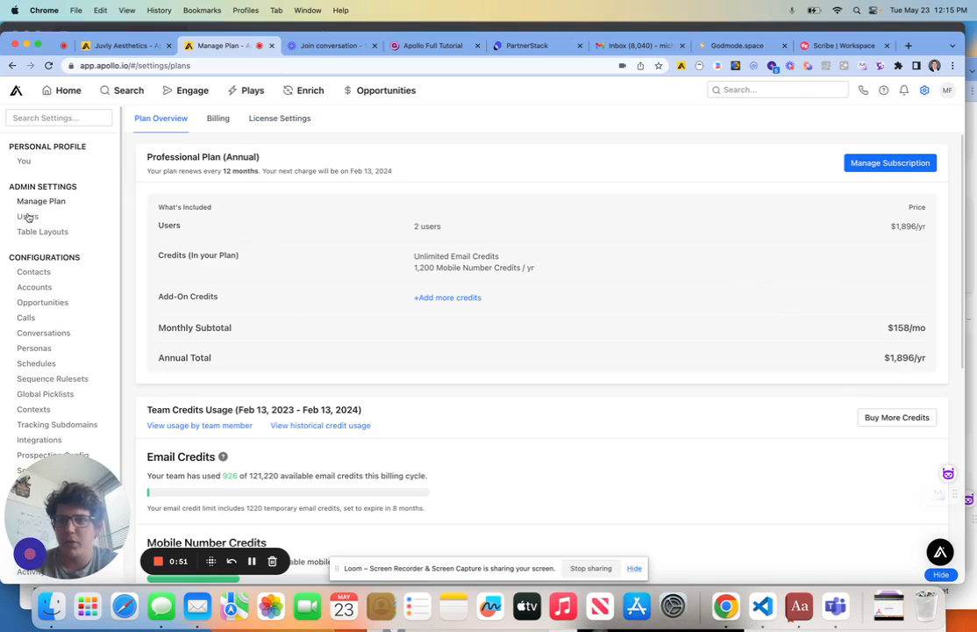
View the team's Users list and bring up the Invite your Team form via New User
left_click(29, 216)
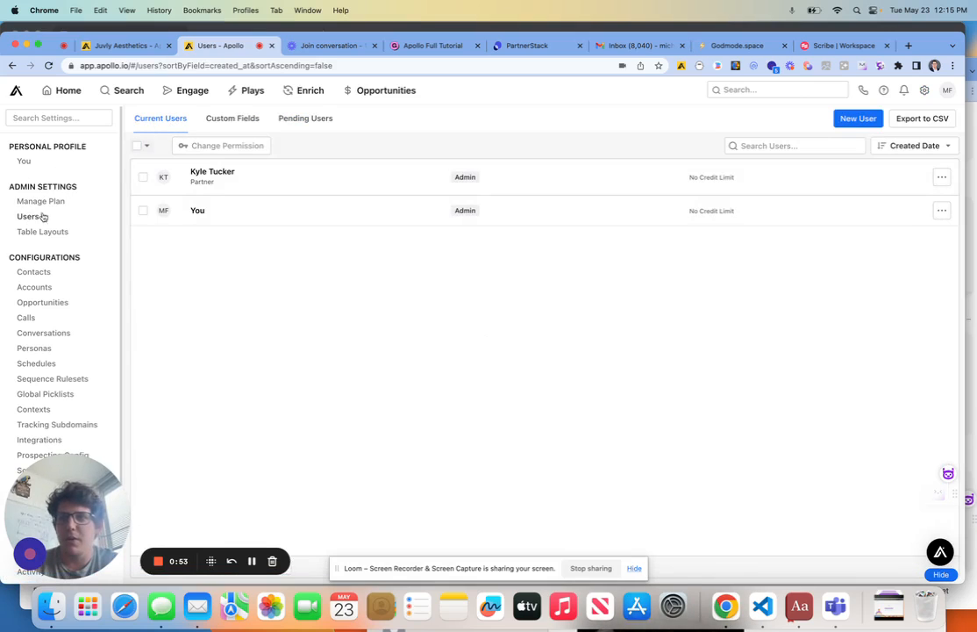
left_click(857, 118)
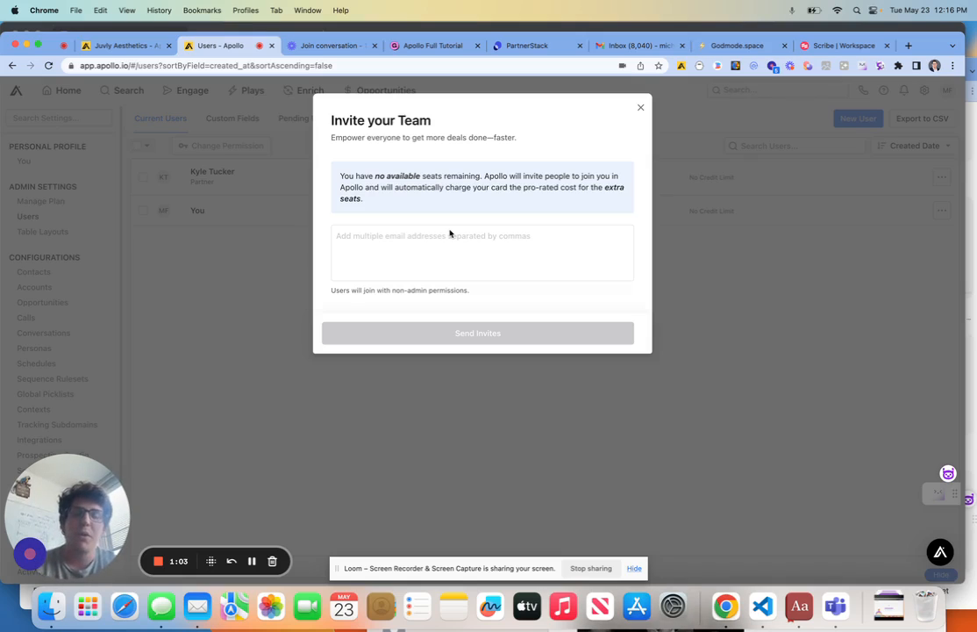
Focus the email addresses box, then close the Invite your Team dialog without sending invites
left_click(481, 253)
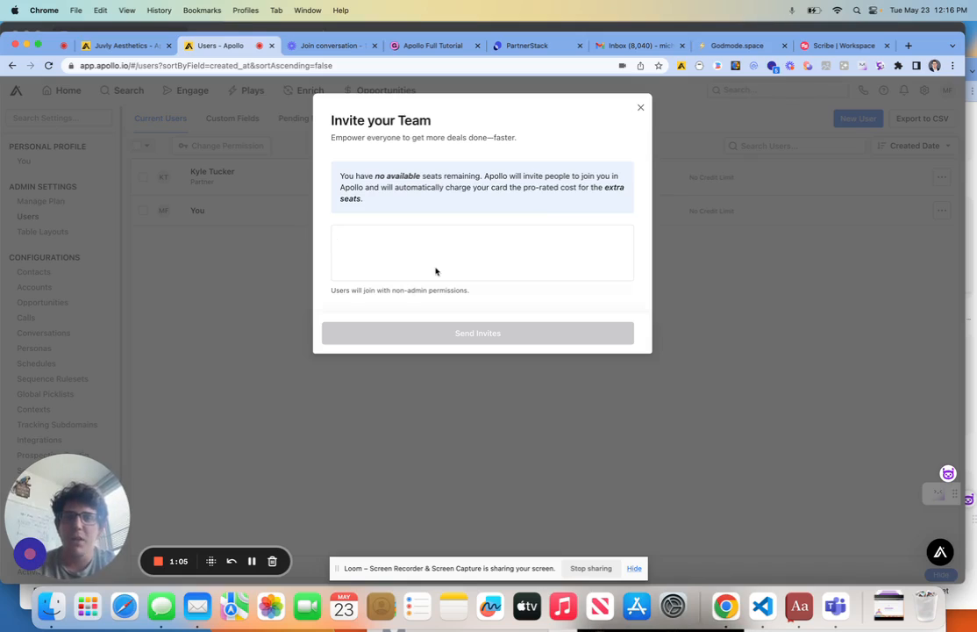
mouse_move(414, 249)
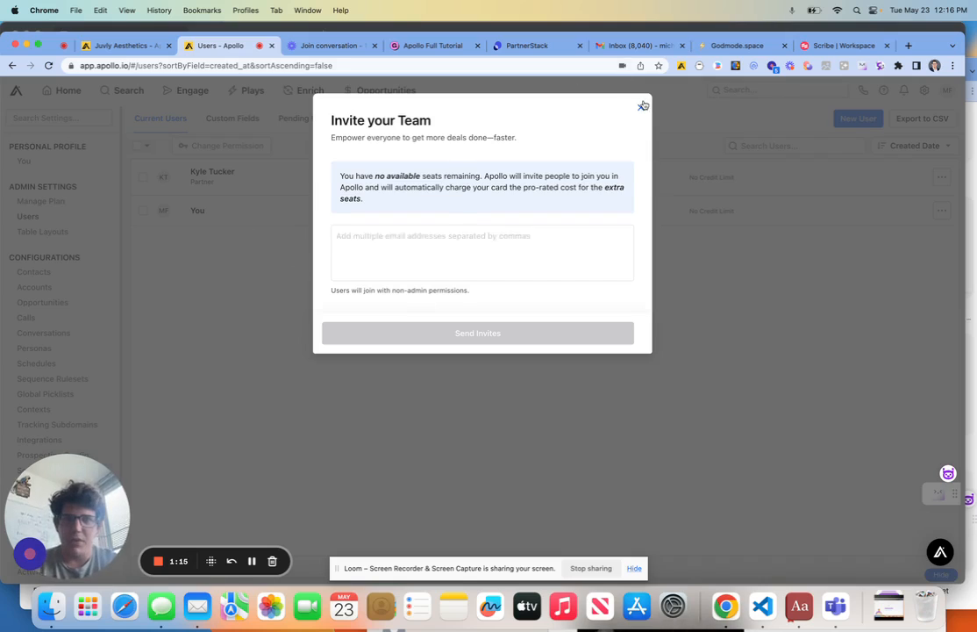
left_click(642, 105)
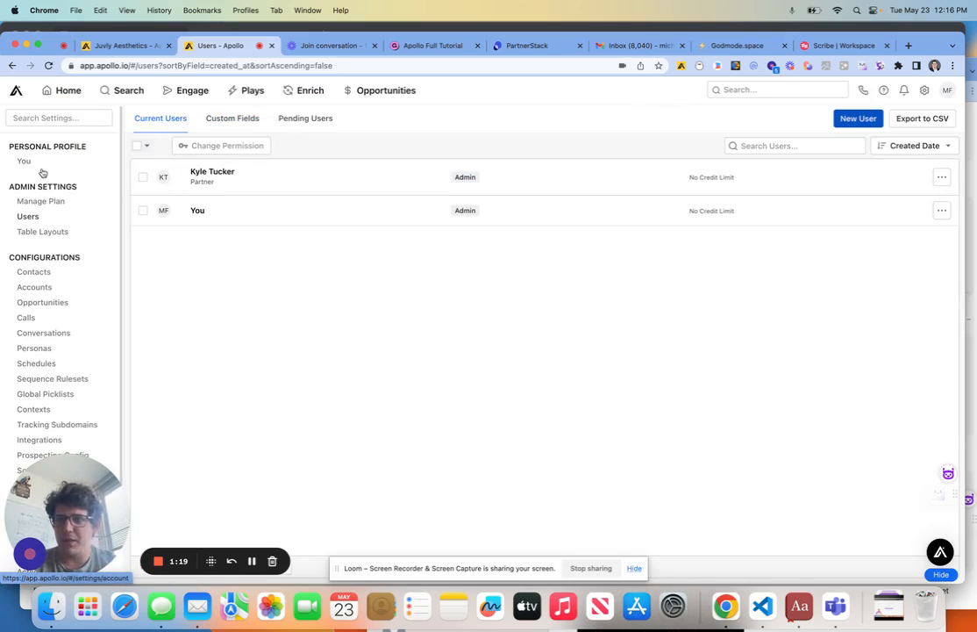
left_click(41, 201)
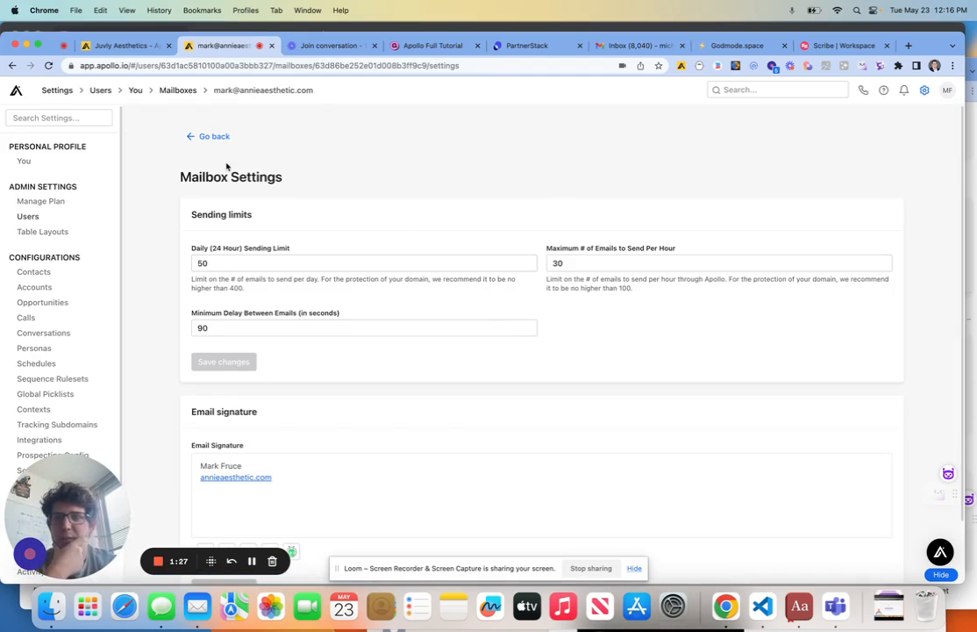
mouse_move(210, 152)
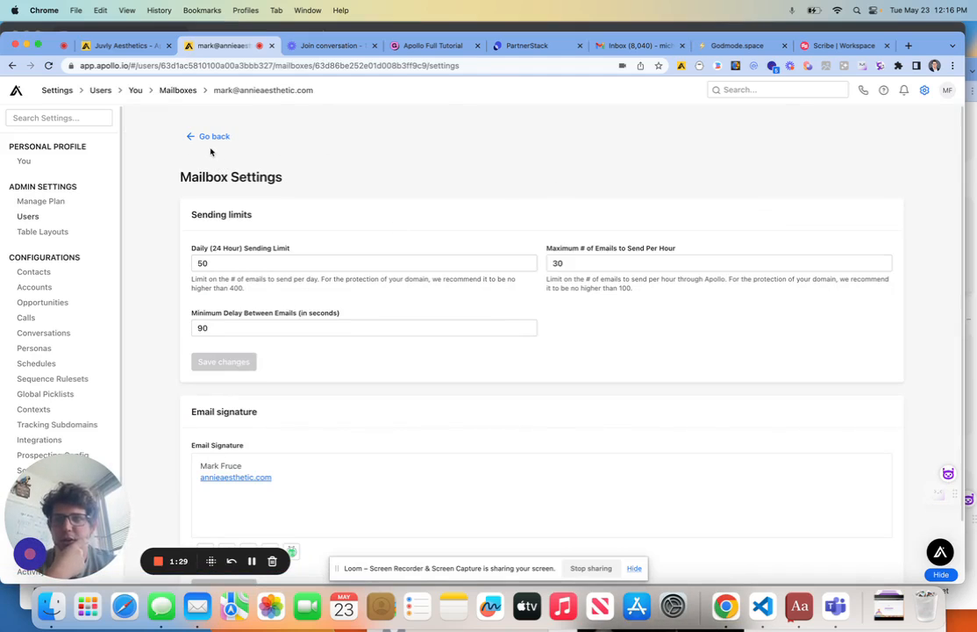
mouse_move(57, 197)
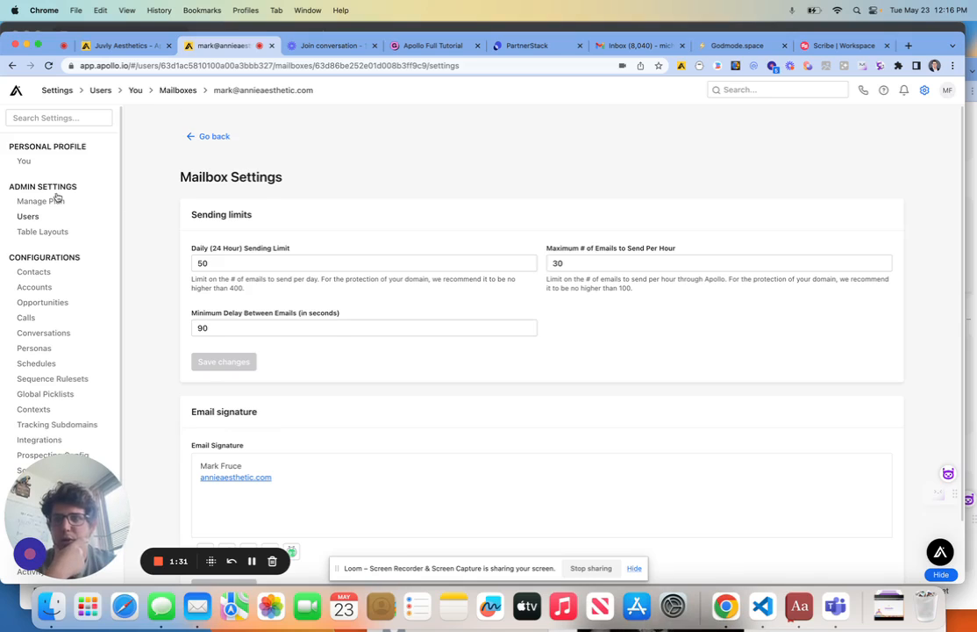
left_click(214, 136)
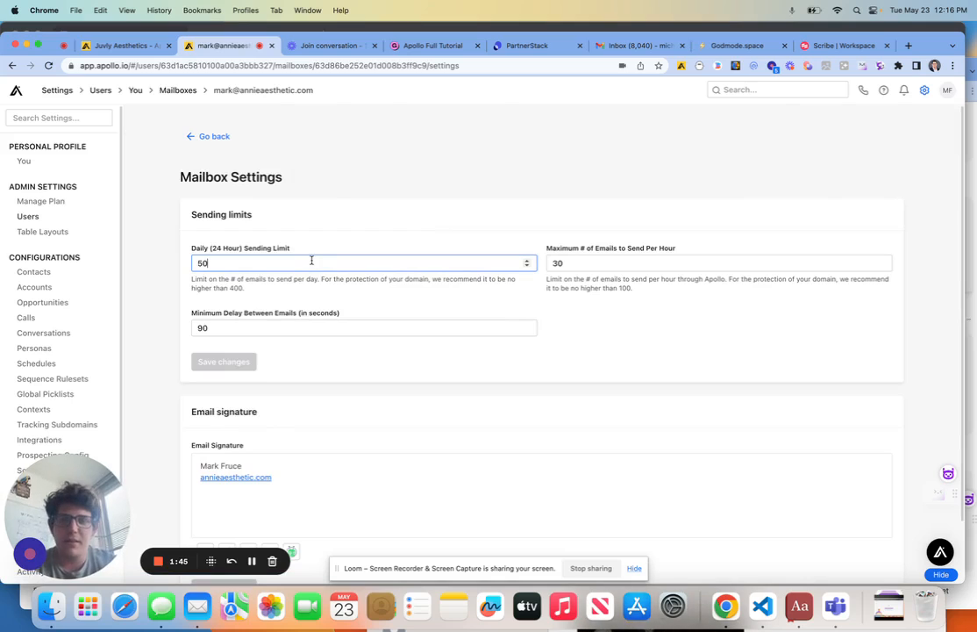
left_click(718, 263)
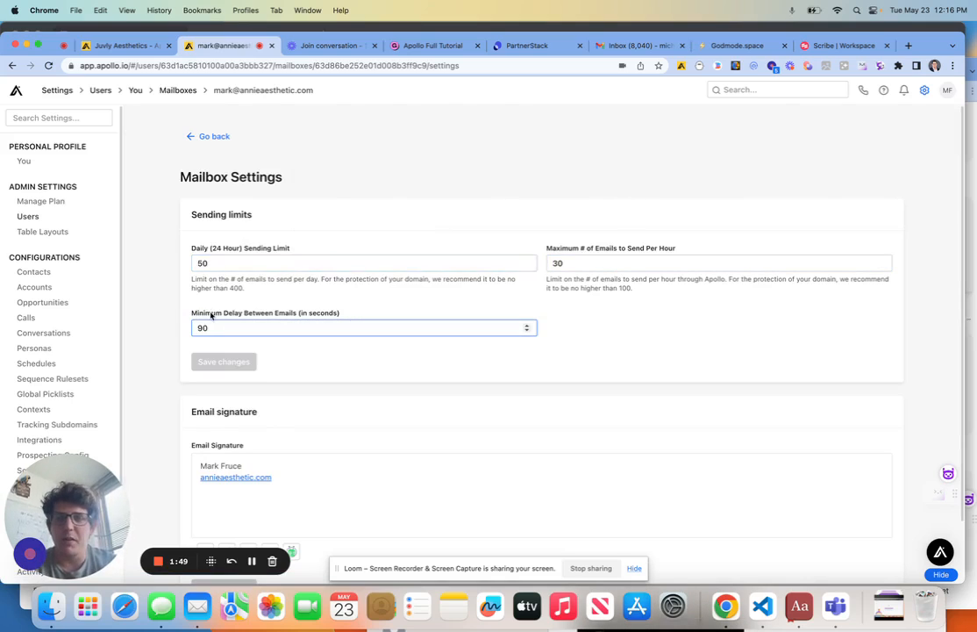
left_click(364, 263)
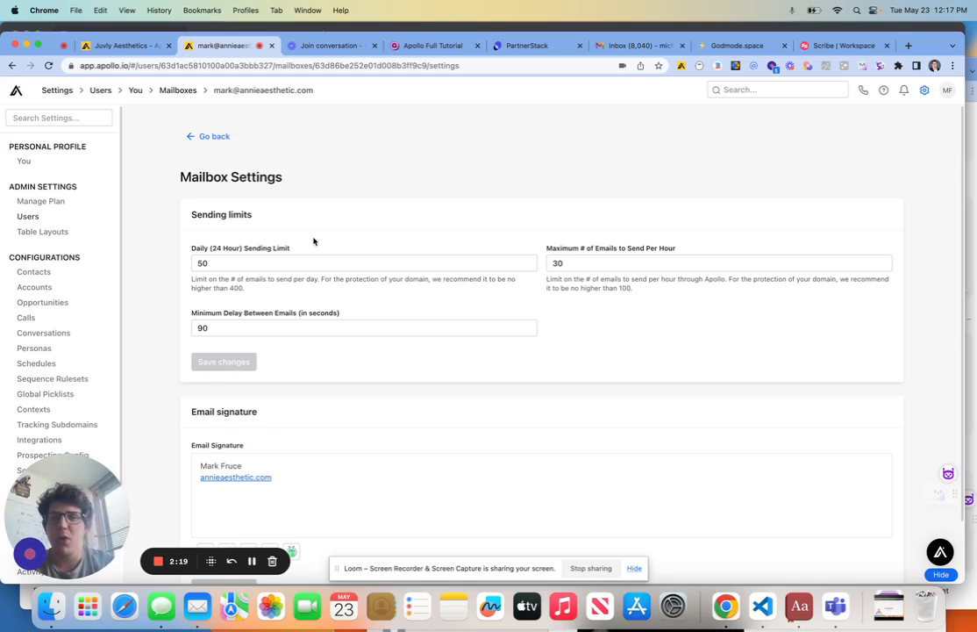
left_click(605, 263)
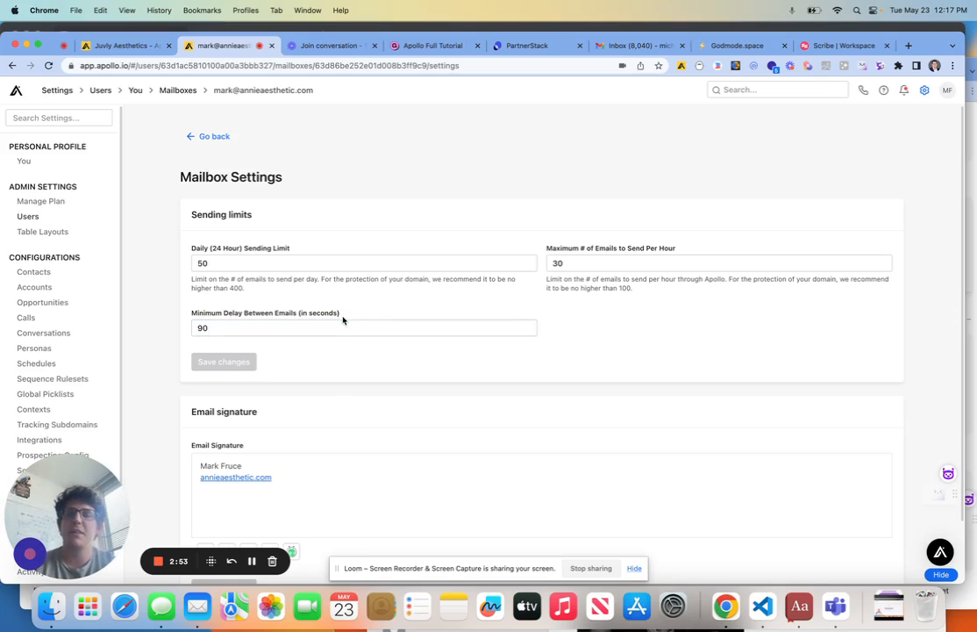
left_click(329, 327)
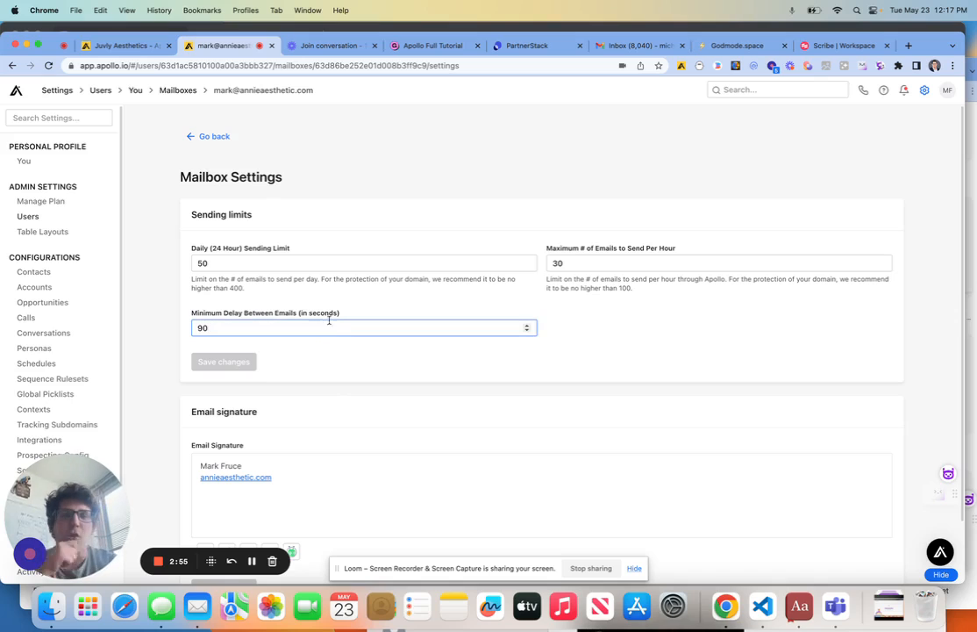
left_click(718, 263)
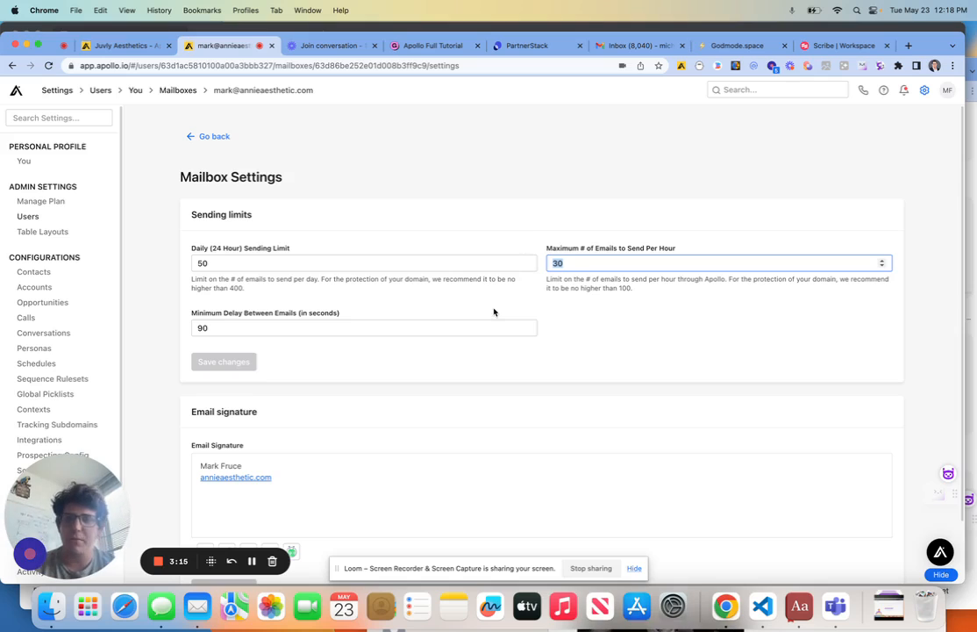
left_click(364, 327)
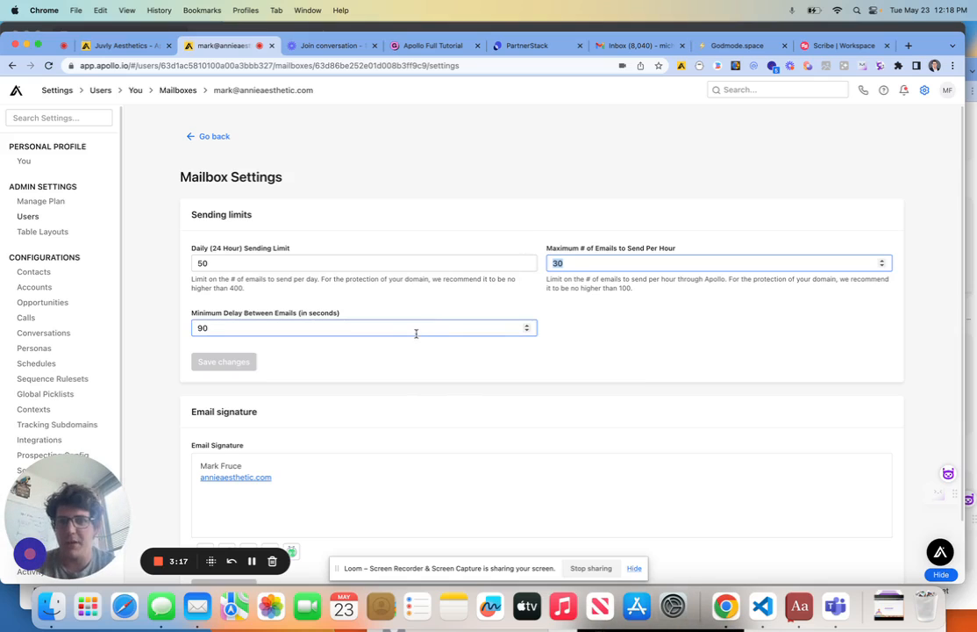
left_click(718, 263)
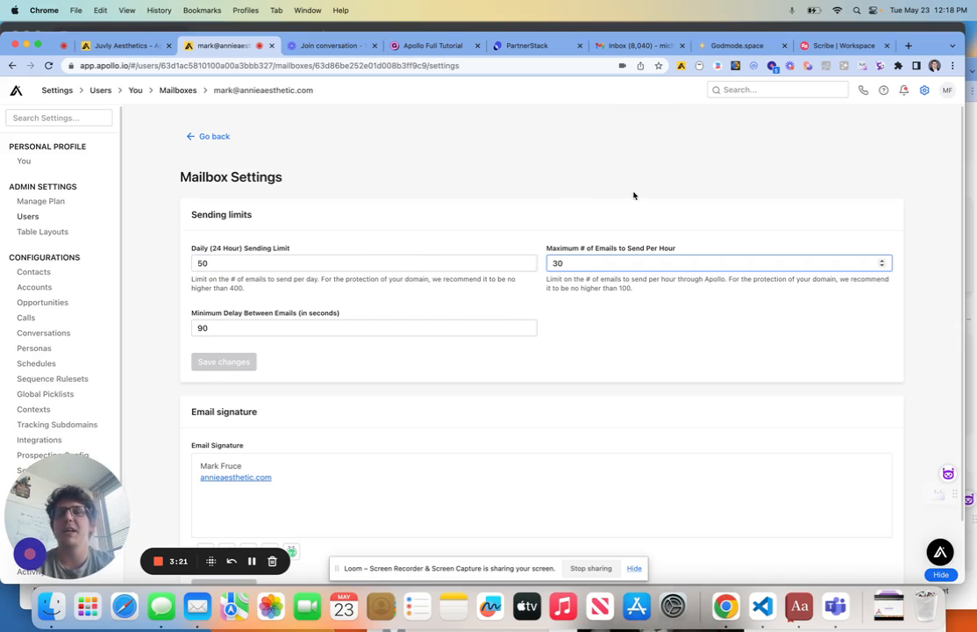
mouse_move(456, 143)
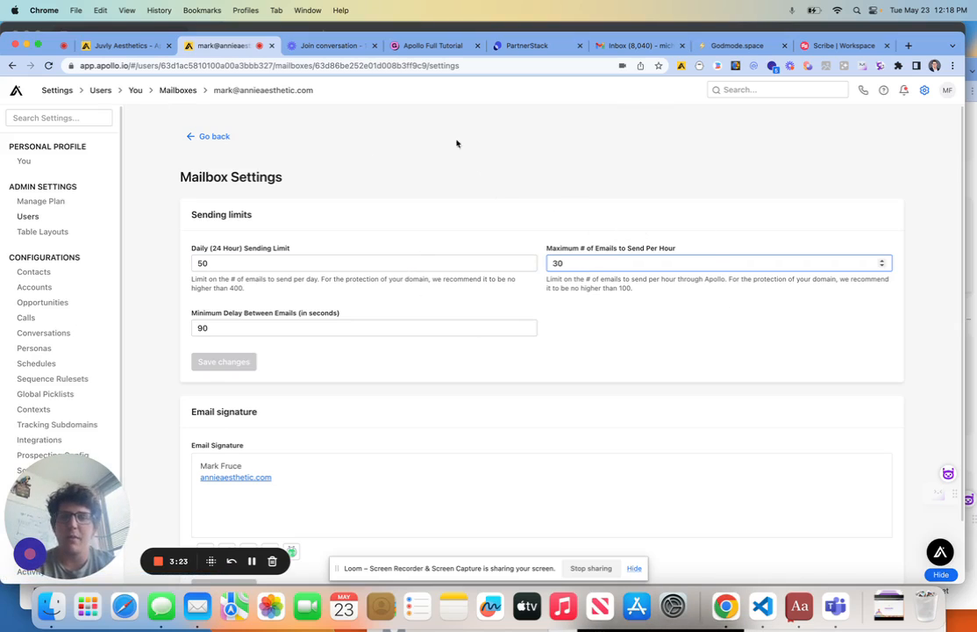
mouse_move(201, 228)
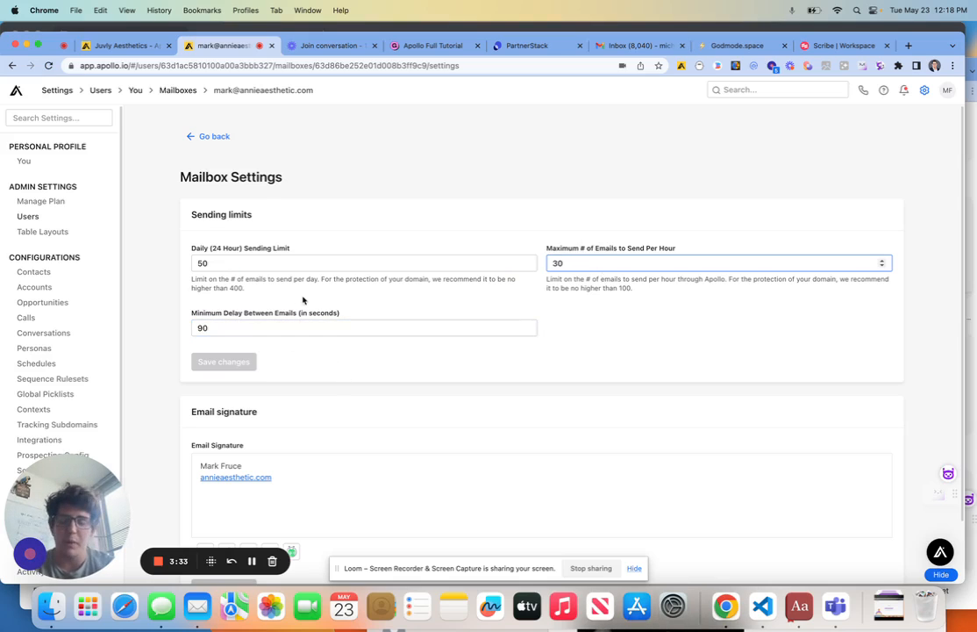
mouse_move(322, 302)
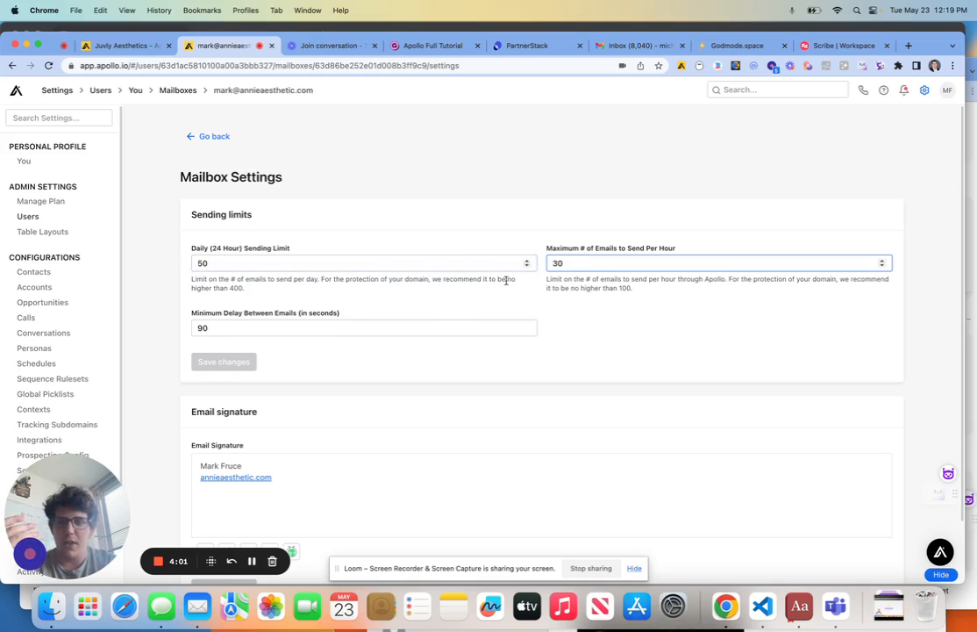
mouse_move(568, 350)
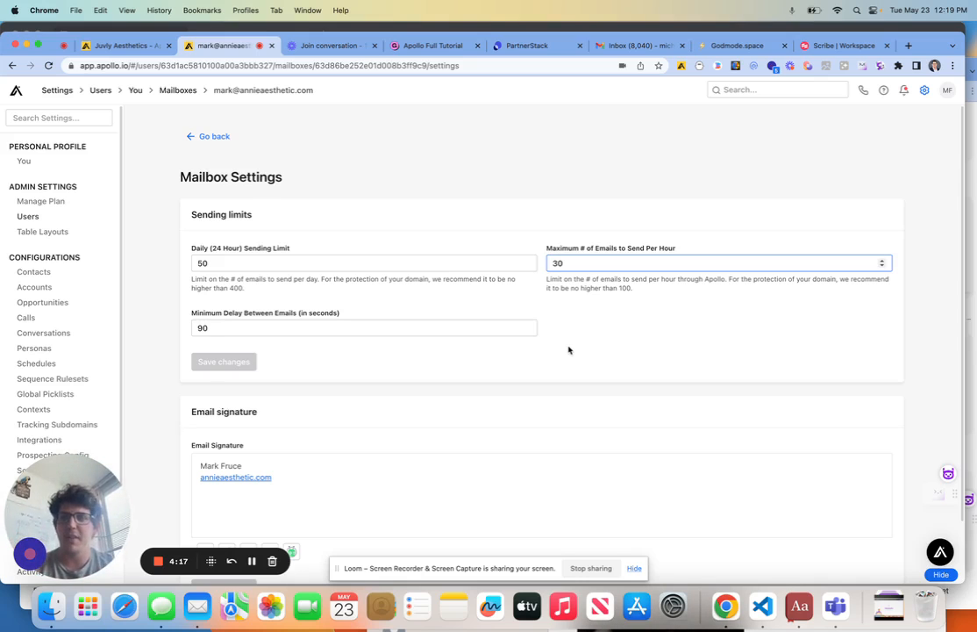
mouse_move(570, 338)
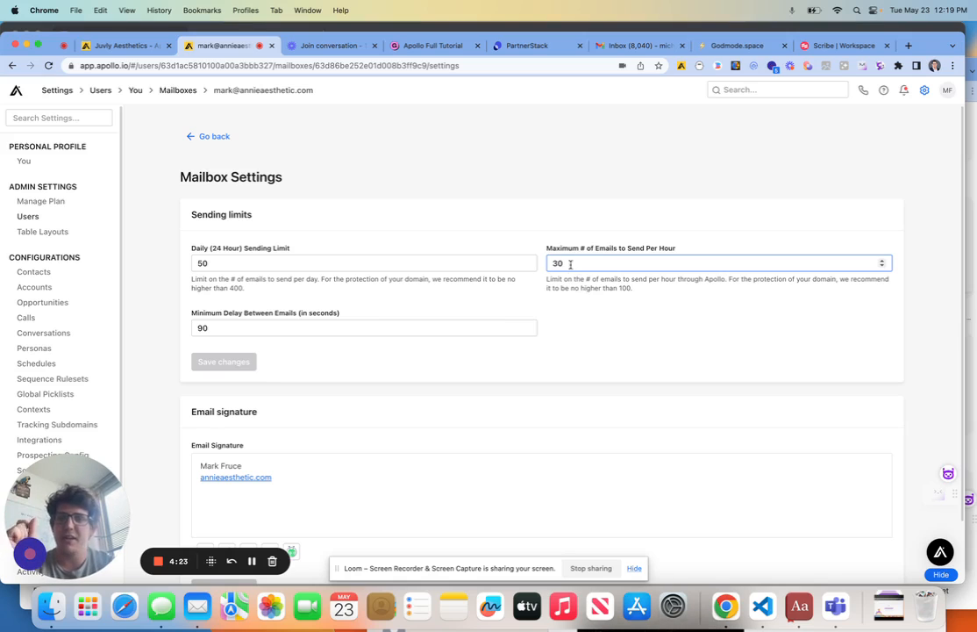
left_click(363, 327)
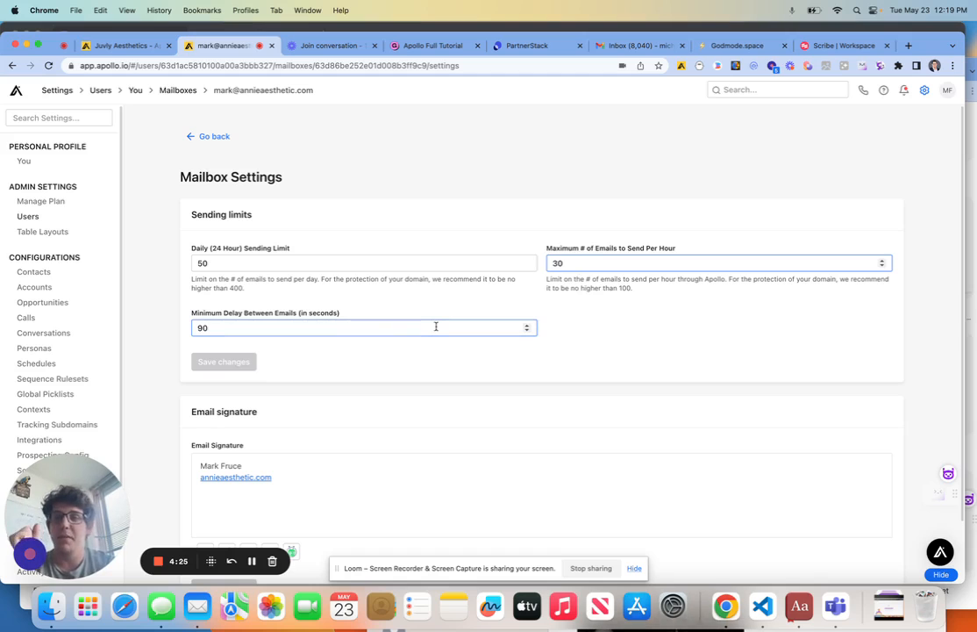